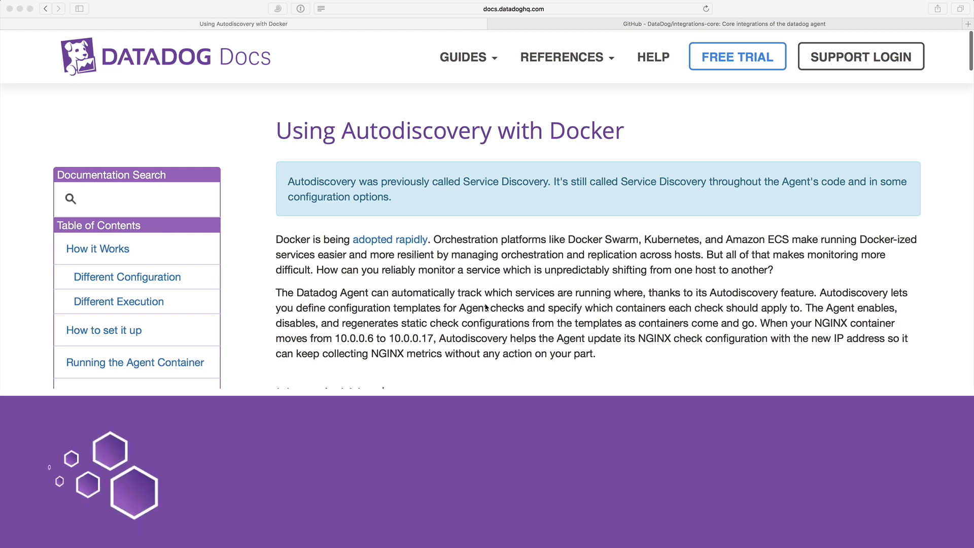
- Scroll the Autodiscovery with Docker page down to 'How to set it up' and 'Running the Agent Container'
scroll("down", 3)
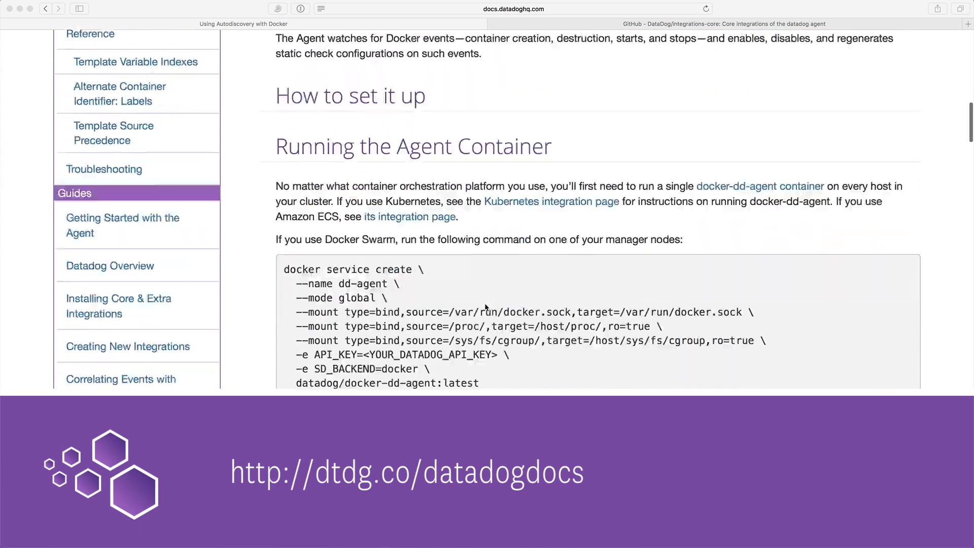
scroll("down", 3)
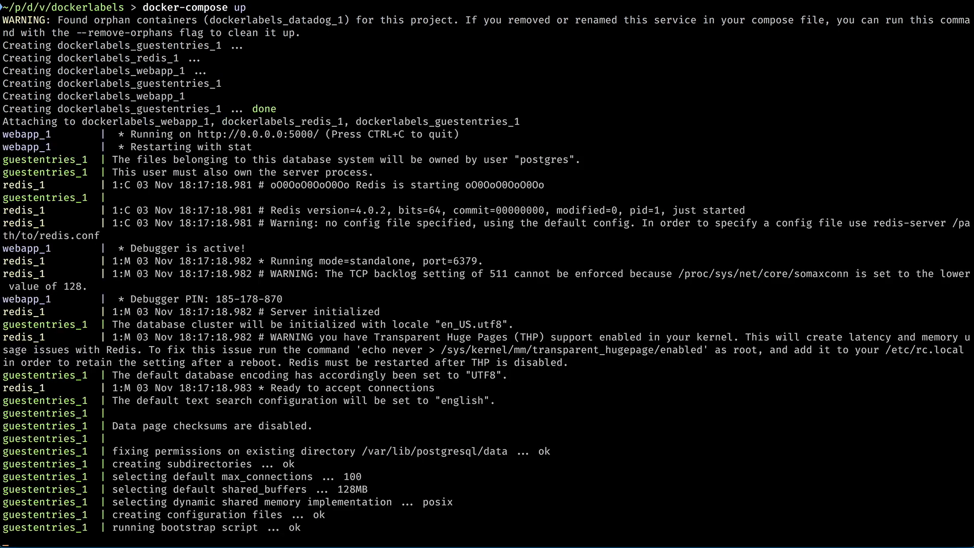
- Scroll through the docker-compose up startup logs for webapp, redis and guestentries
scroll("down", 3)
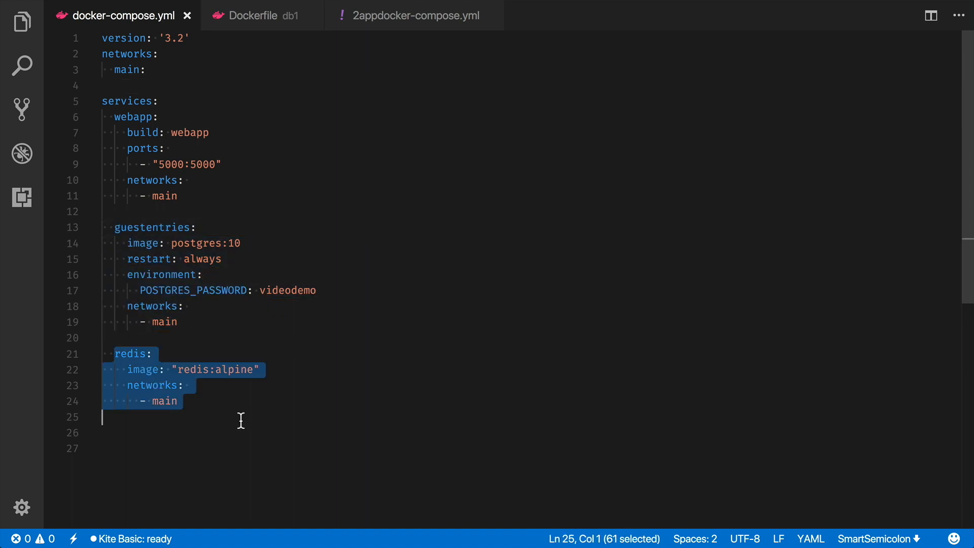
left_click(241, 417)
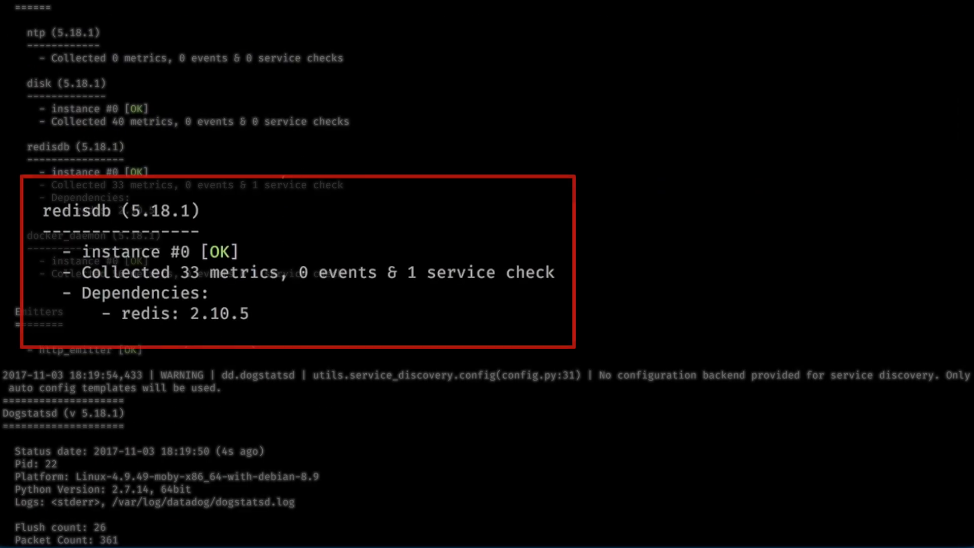
- Run 'docker-compose exec datadog /etc/init.d/datadog-agent configcheck' and review the redisdb auto-configuration output
scroll("down", 3)
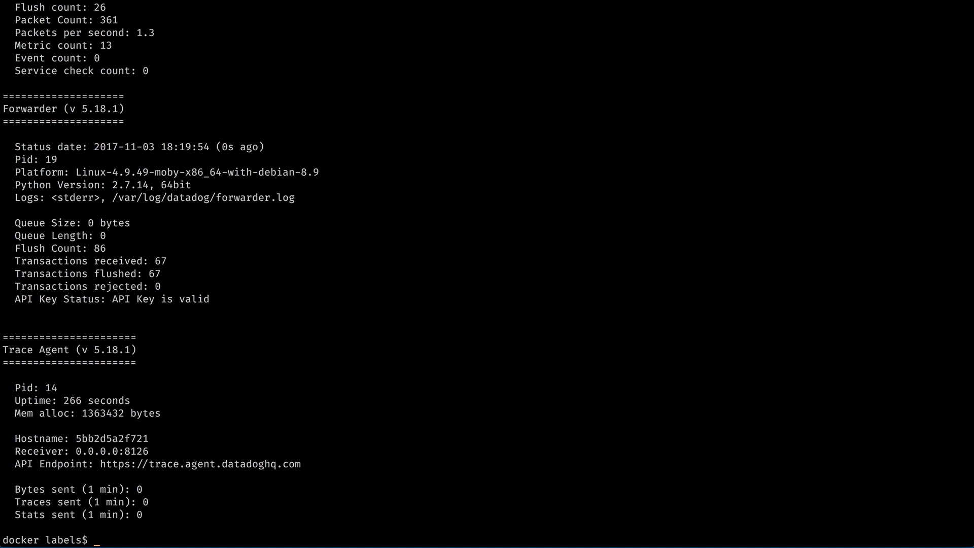
type("docker-compose exec d")
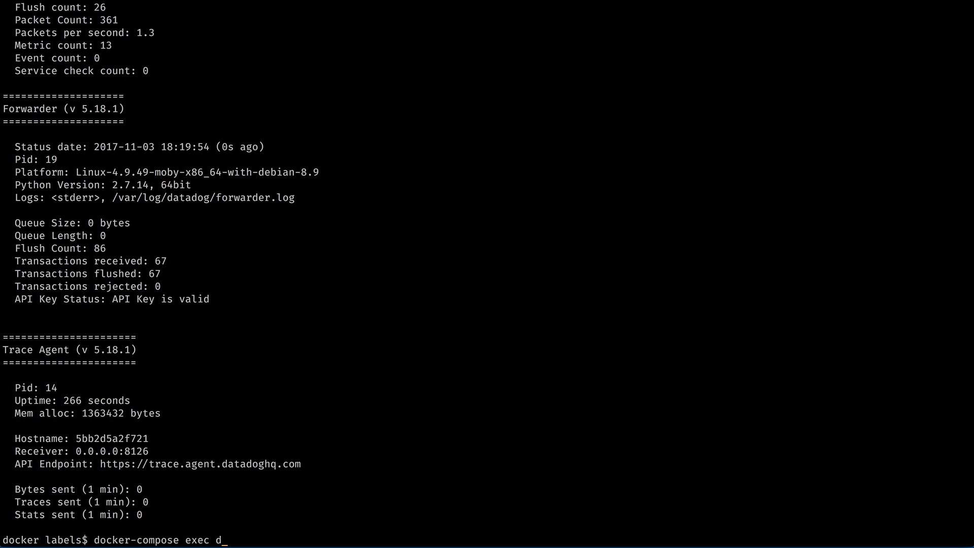
type("atadog /etc/init.d/datadog-agent config")
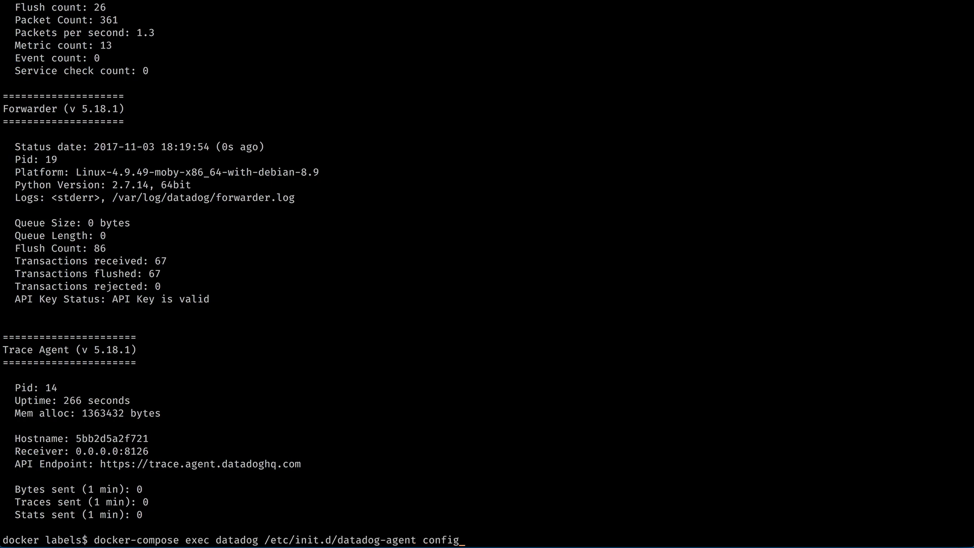
type("check")
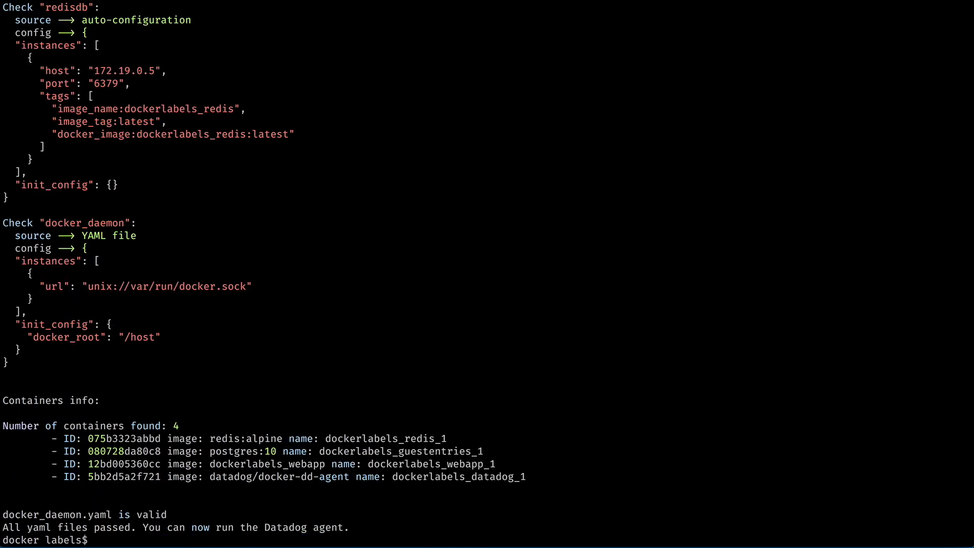
scroll("up", 3)
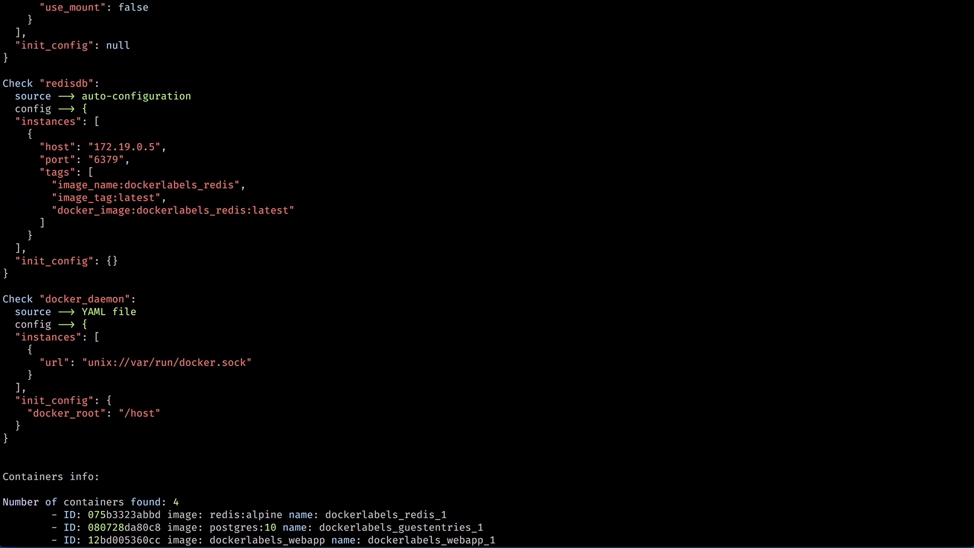
scroll("down", 3)
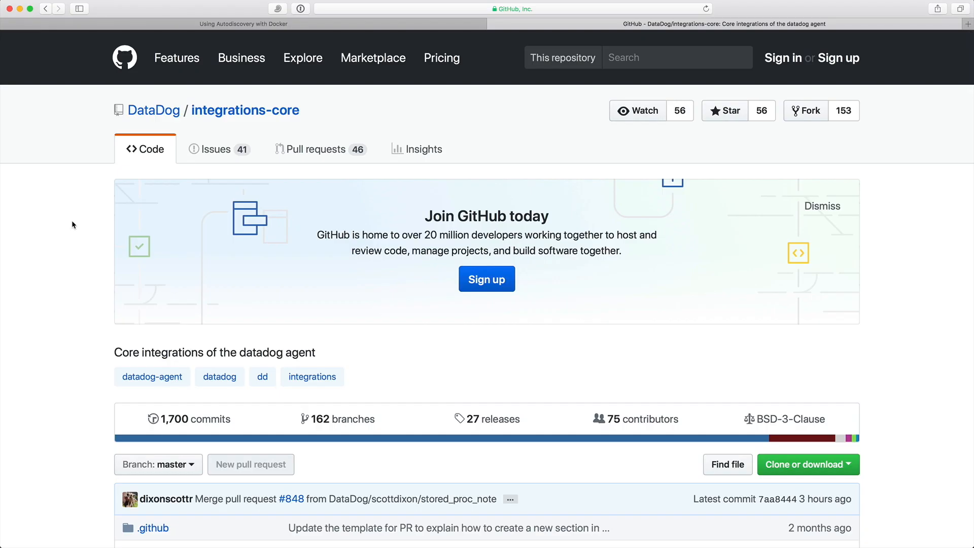
- Locate the redisdb folder, view its auto_conf.yaml and select the redis image entry
scroll("down", 3)
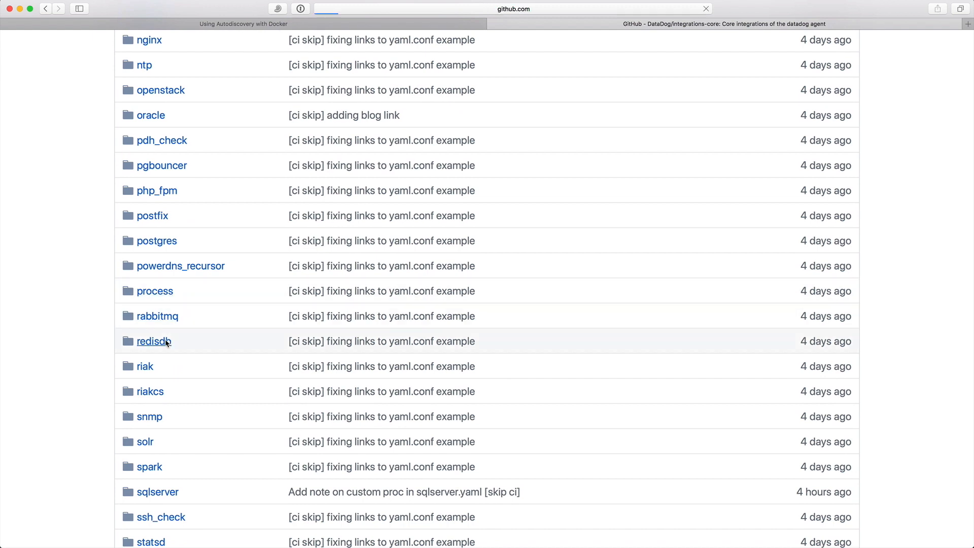
left_click(153, 340)
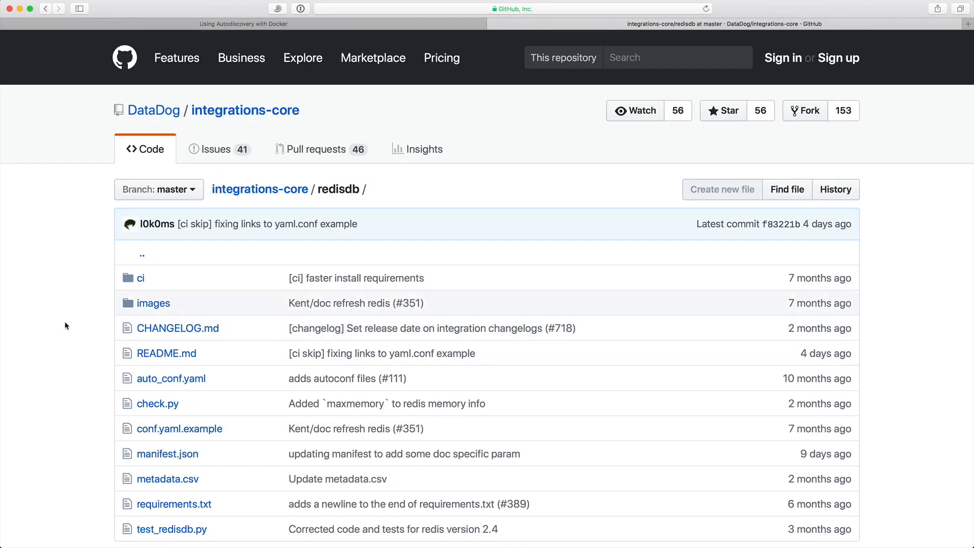
left_click(171, 378)
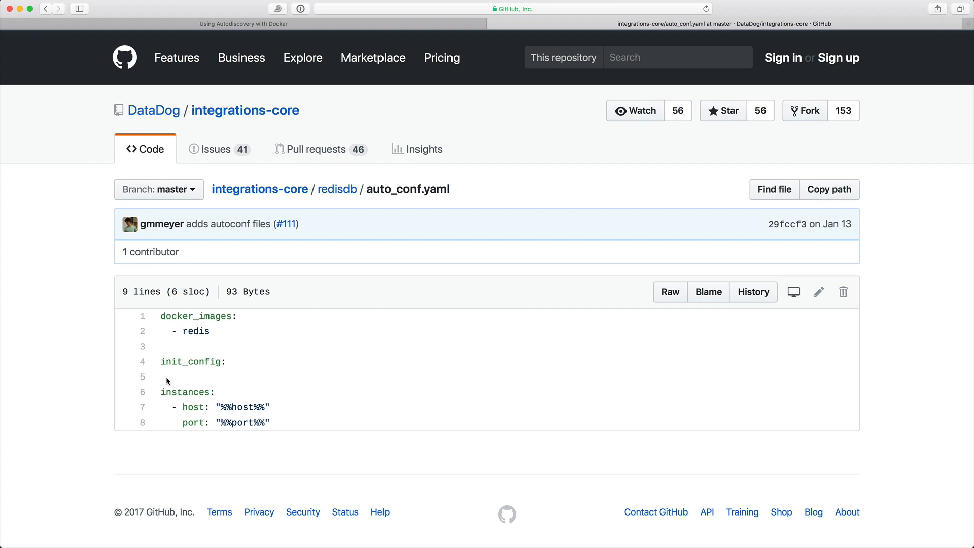
double_click(187, 330)
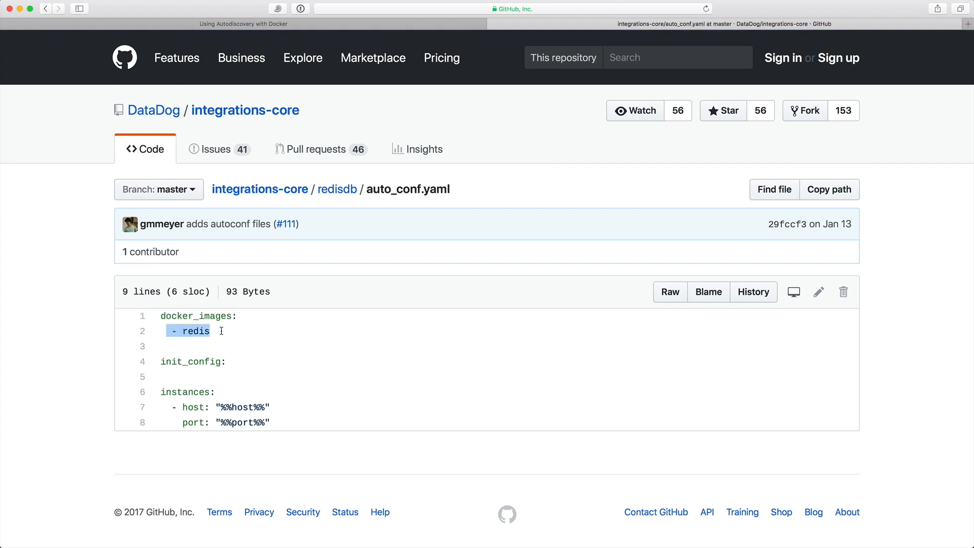
mouse_move(222, 335)
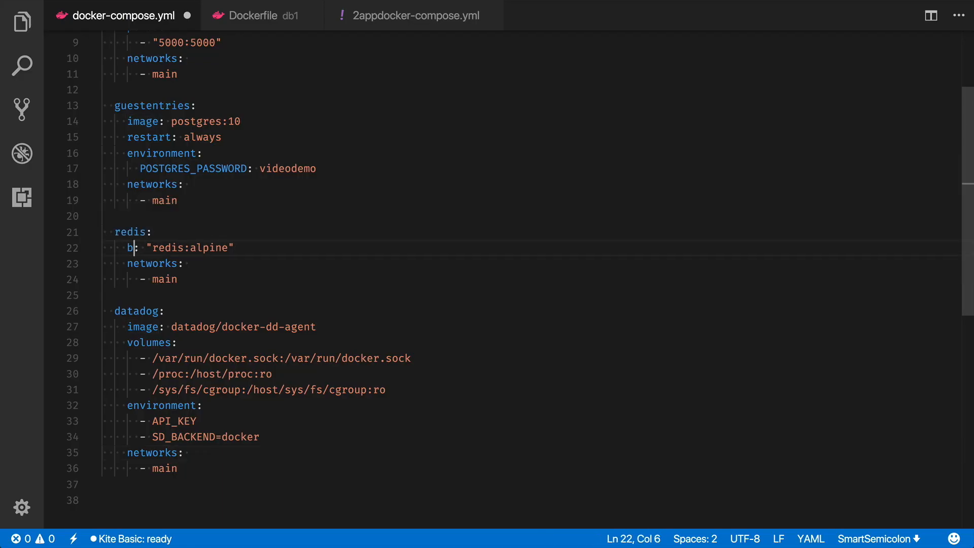
- Replace the redis 'image: "redis:alpine"' line with 'build: db1' in docker-compose.yml
type("uild: d")
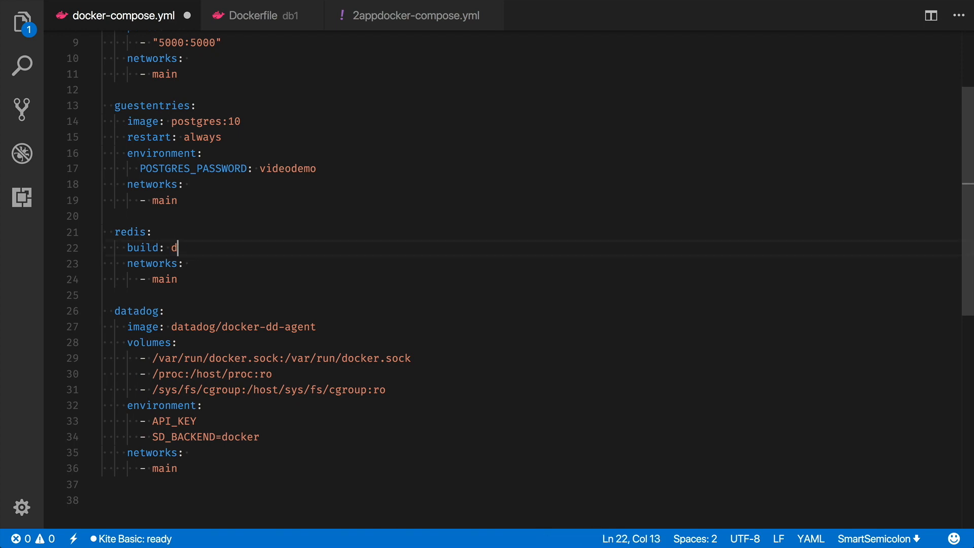
type("b1")
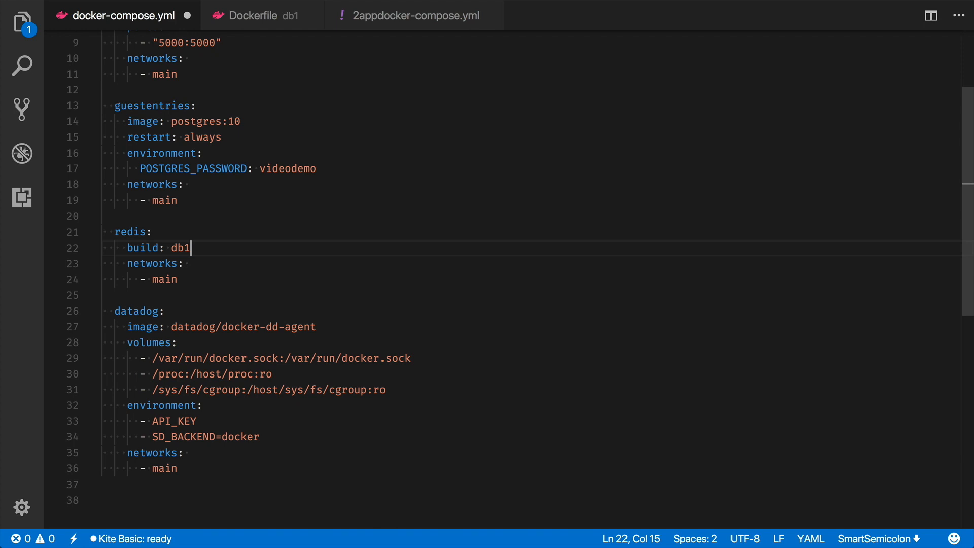
left_click(260, 16)
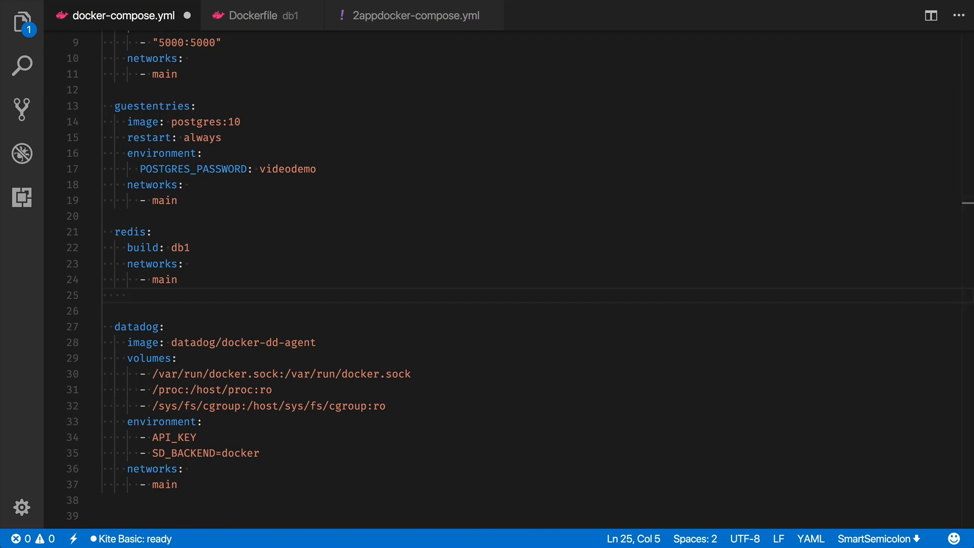
- Add labels: under redis with com.datadoghq.ad.check_names: '["redisdb"]'
type("labels:")
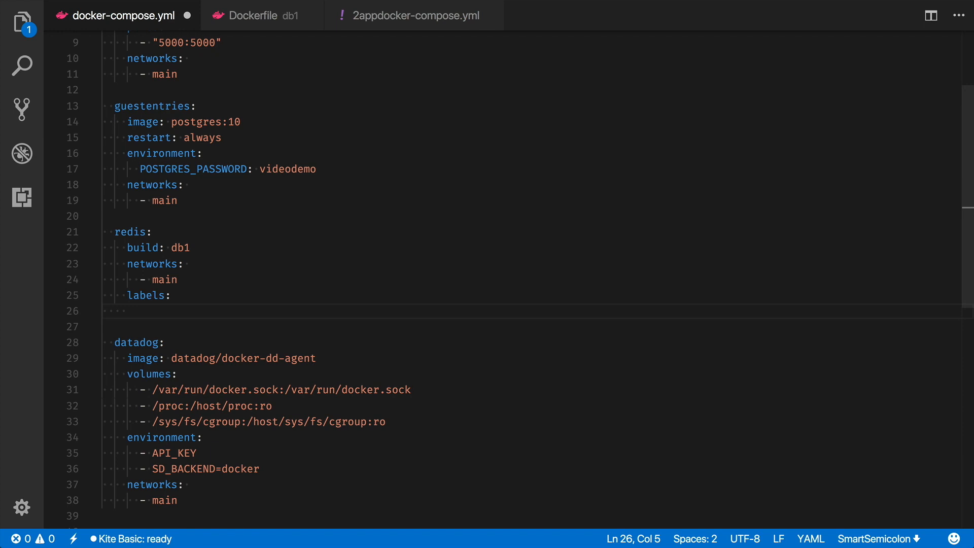
type("com.datadoghq.ad.check_names:")
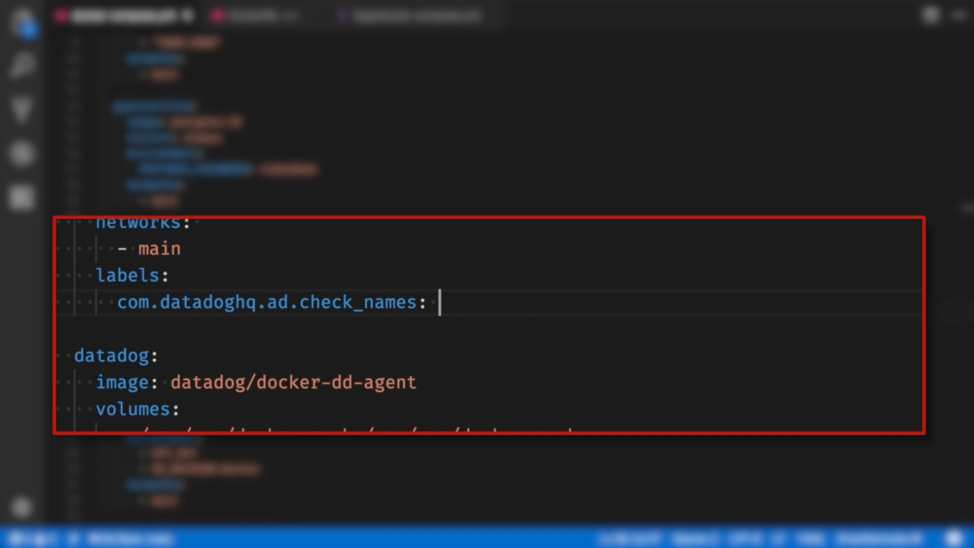
type("'[\"redisdb\"]'")
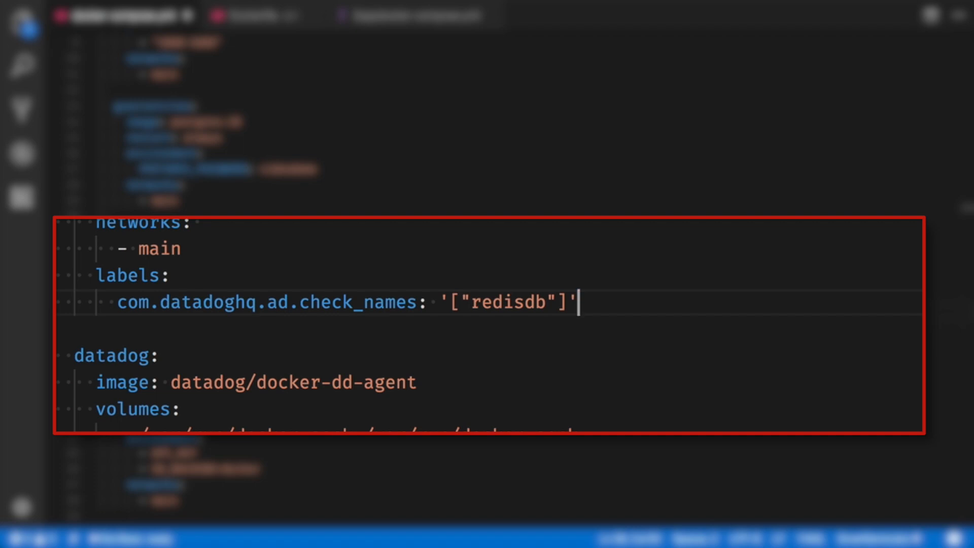
- Add com.datadoghq.ad.init_configs: '[{}]' and begin the com.datadoghq.ad.instances: label
type("com.datadoghq.ad.init")
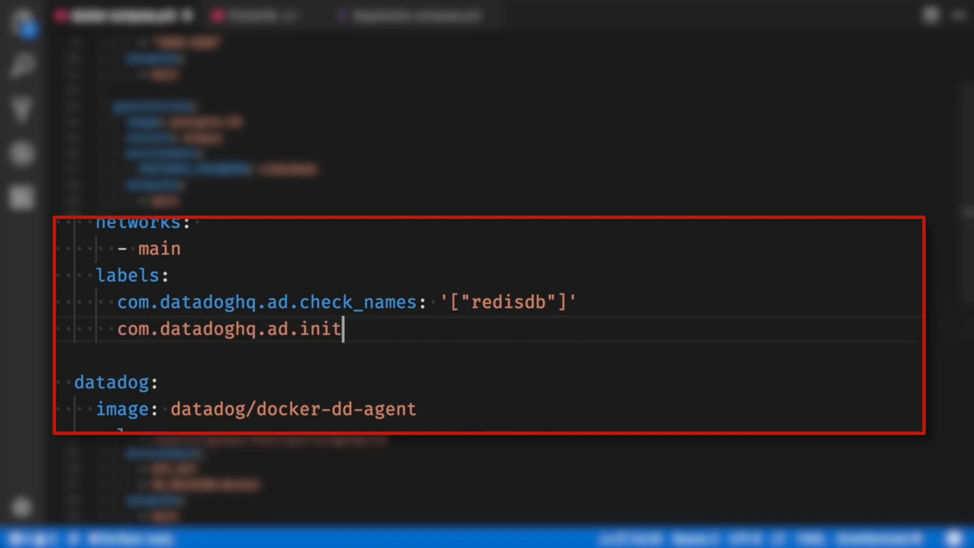
type("_configs:")
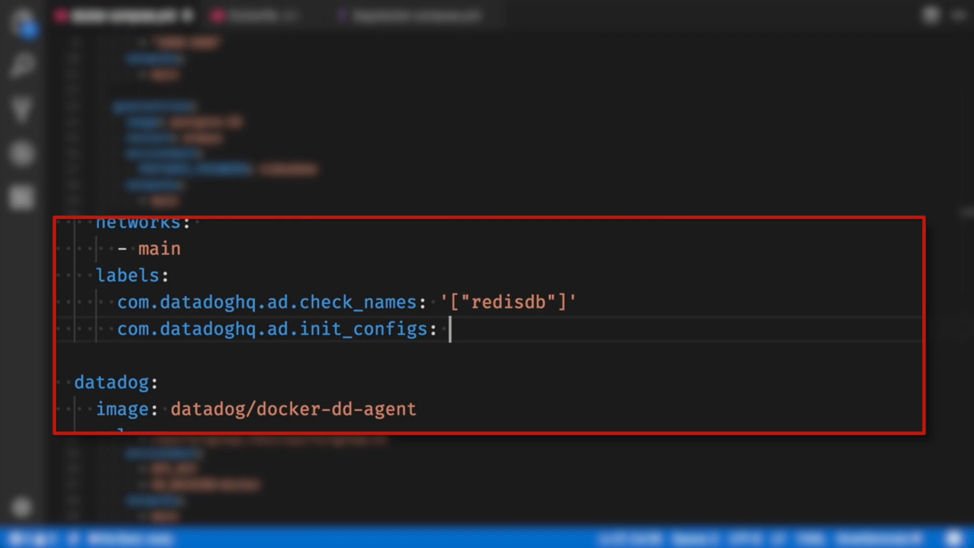
type("'[{}]'")
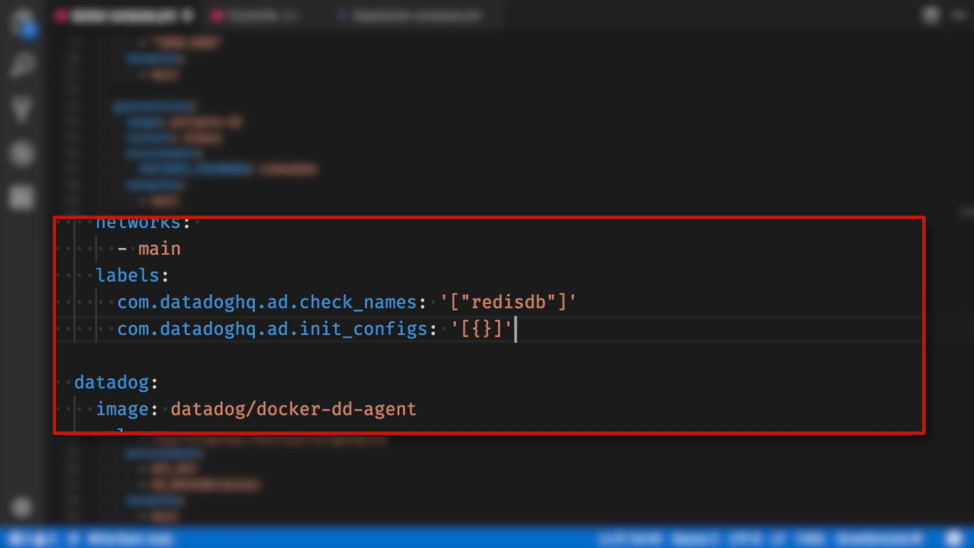
type("com.datadoghq.ad.instances:")
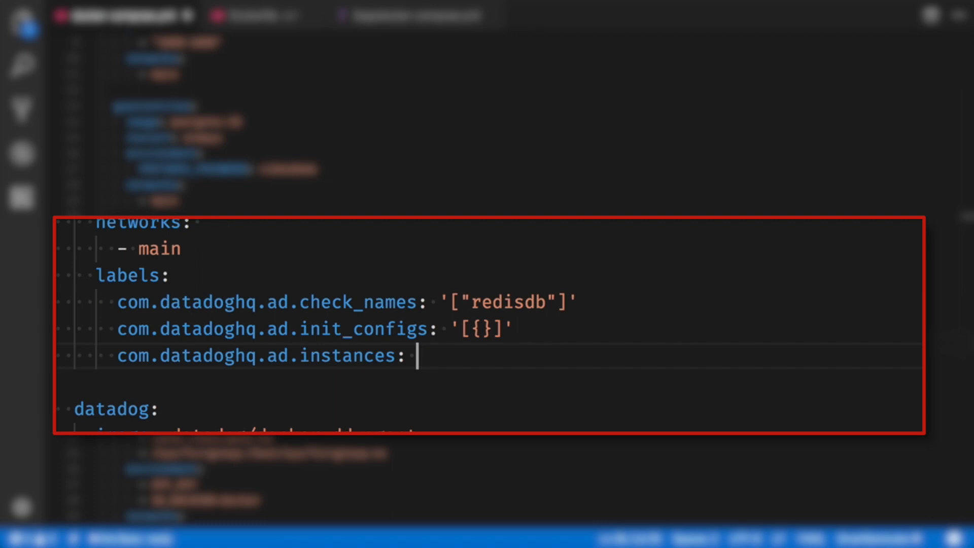
- Set instances to '[{"host": "%%host%%", "port": "%%port%%"}]' and switch to 2appdocker-compose.yml
type("'[{\"host\": \"%%host%%\", \"port\": \"%%port%%\"}]'")
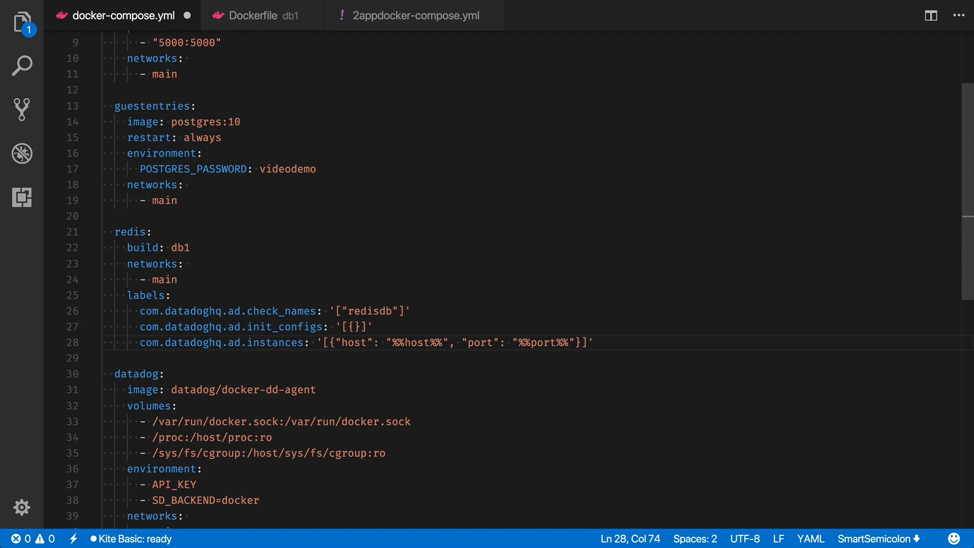
left_click(413, 16)
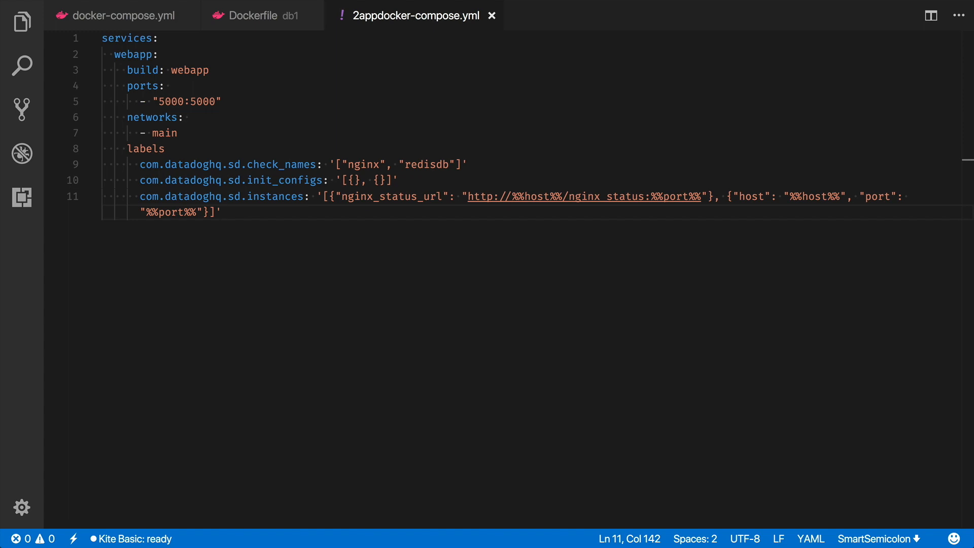
mouse_move(305, 102)
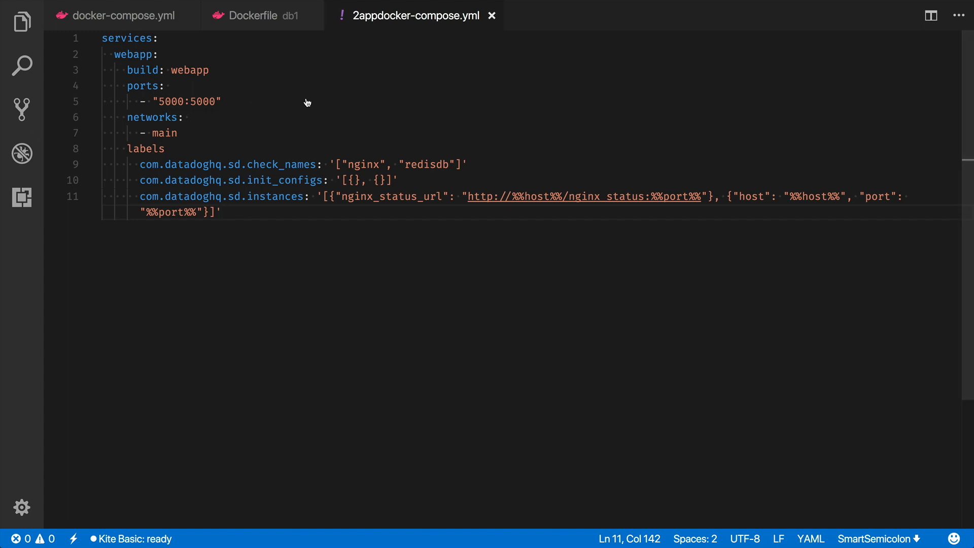